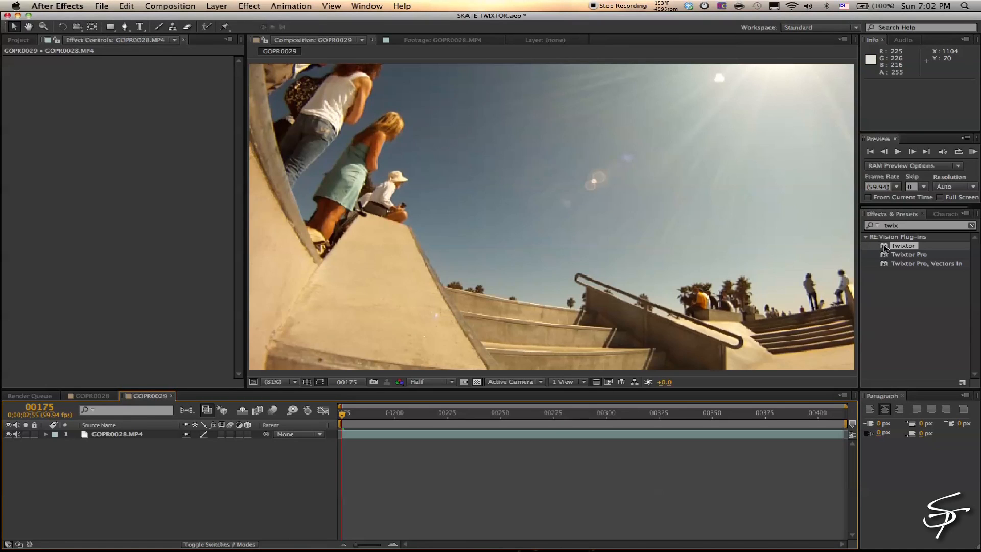
# Apply Twixtor to the skate clip at 59.940 input fps with Time Remap Mode set to Frame Number
pyautogui.doubleClick(901, 245)
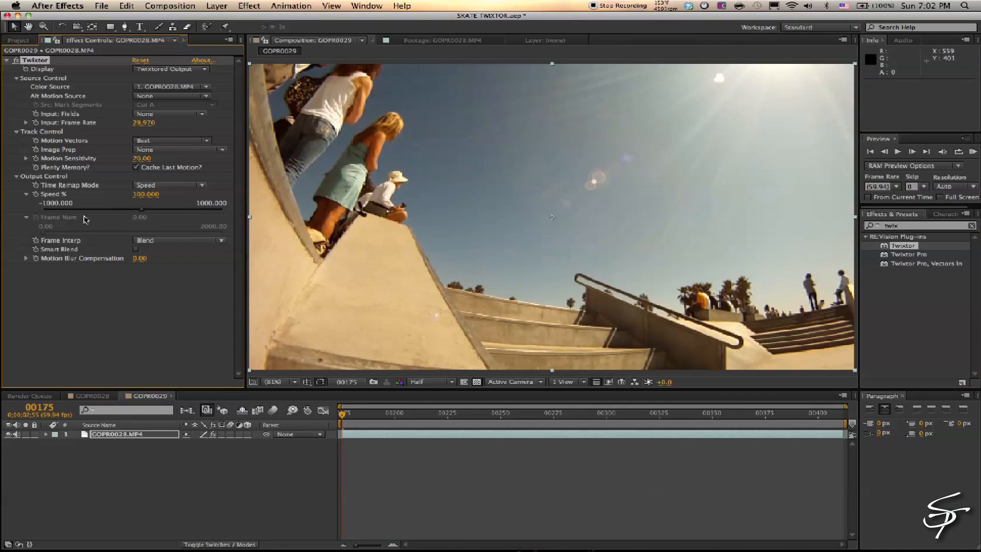
pyautogui.click(169, 185)
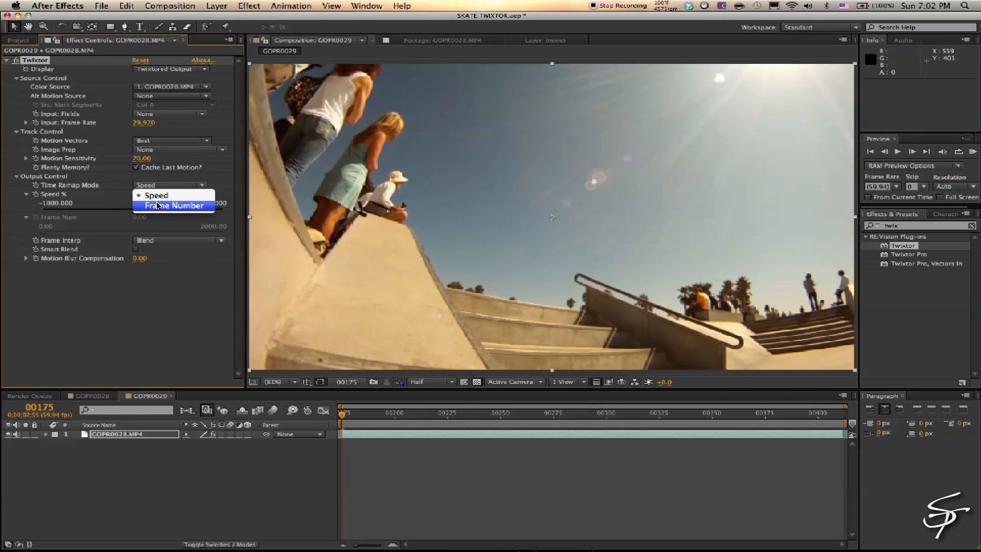
pyautogui.click(173, 205)
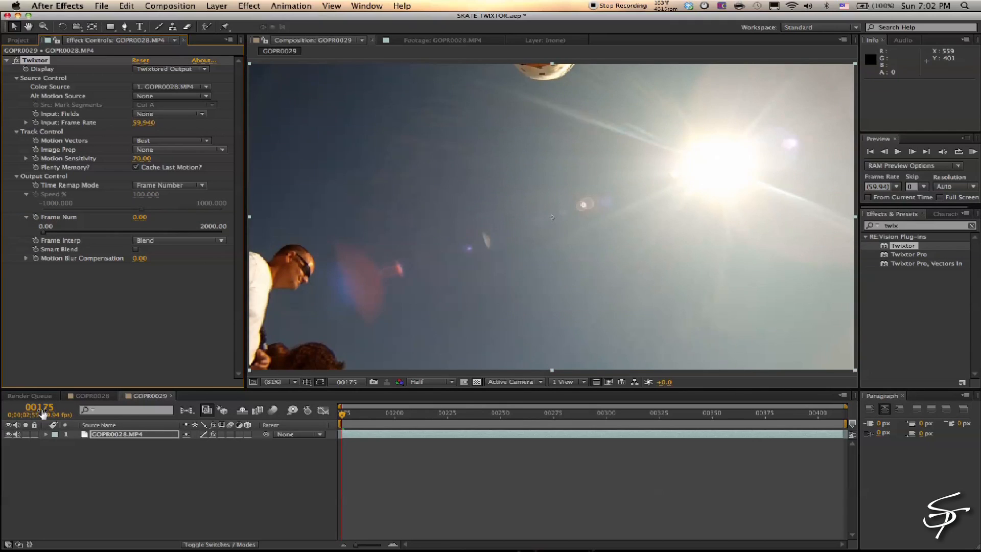
pyautogui.click(34, 409)
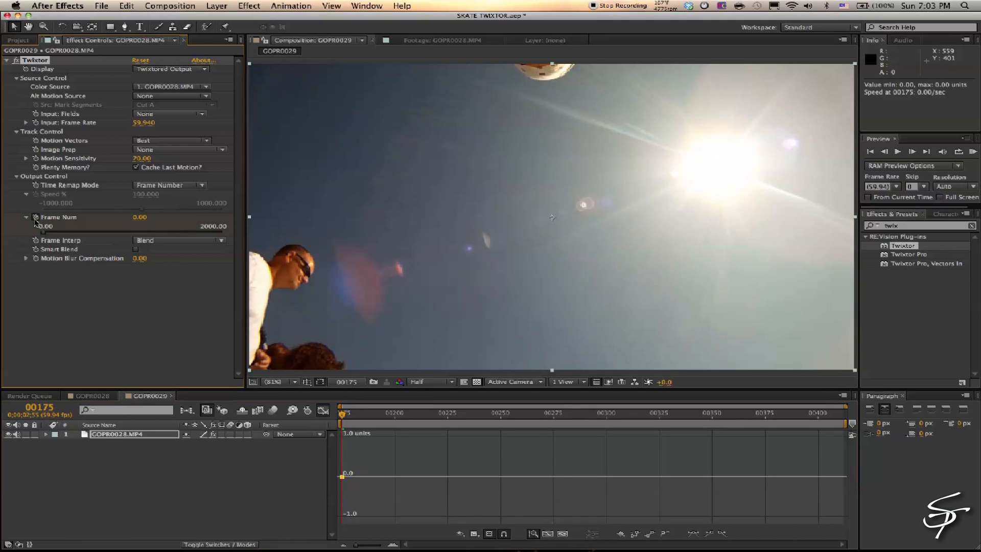
# Keyframe Frame Num from about 175 to 411, then scrub to preview the retimed clip
pyautogui.click(139, 217)
pyautogui.write('411')
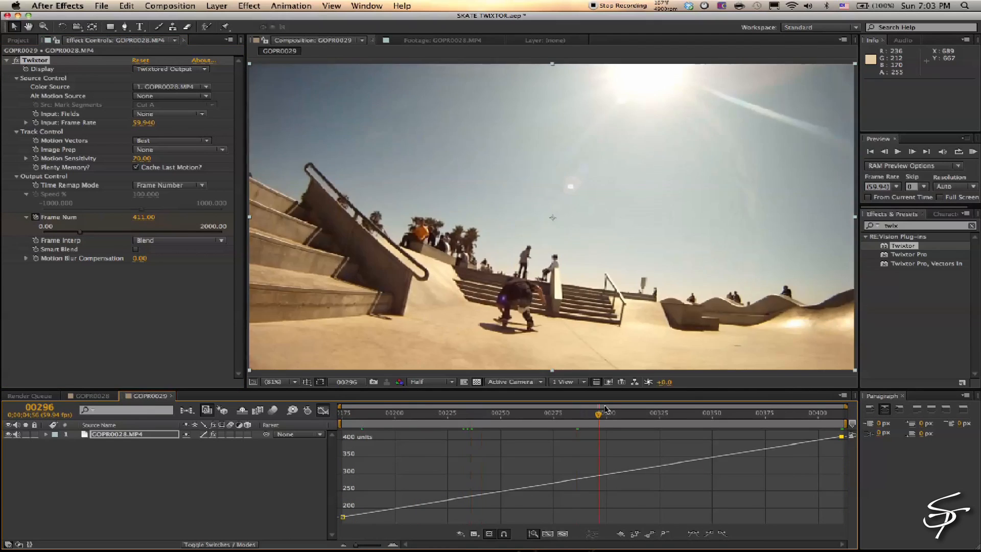
pyautogui.moveTo(605, 412); pyautogui.dragTo(342, 412)
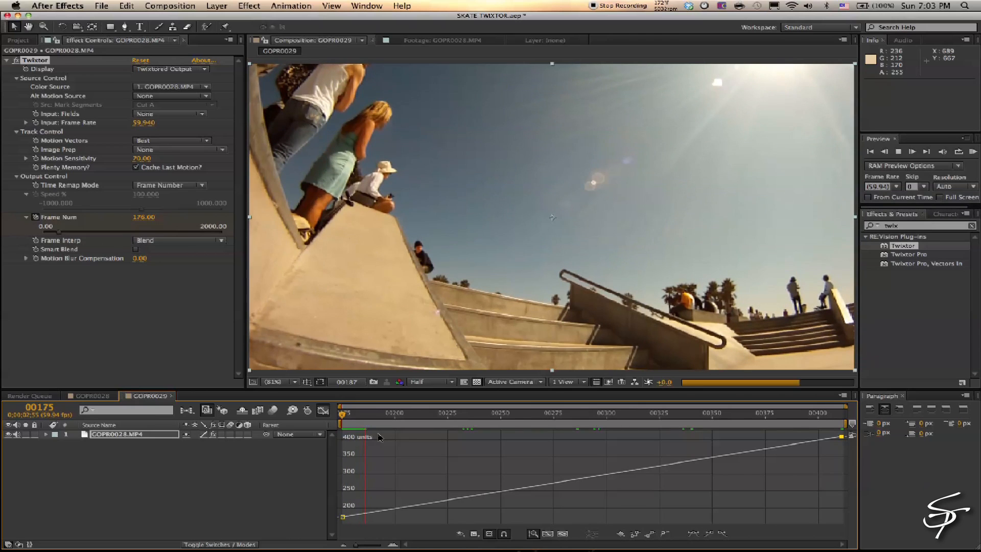
pyautogui.moveTo(345, 413); pyautogui.dragTo(418, 412)
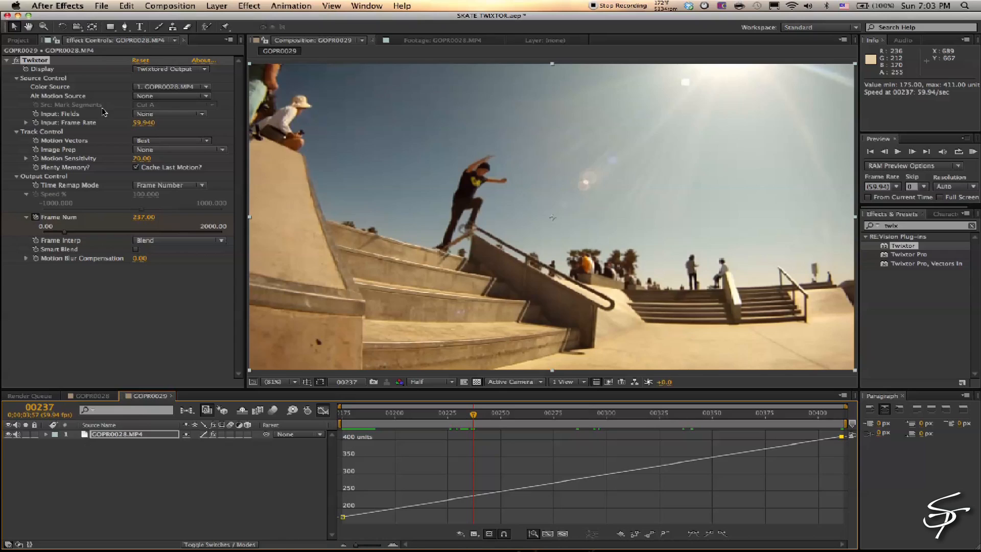
# Lower a mid-clip Frame Num keyframe in the Twixtor curve to slow the trick, then preview
pyautogui.click(46, 435)
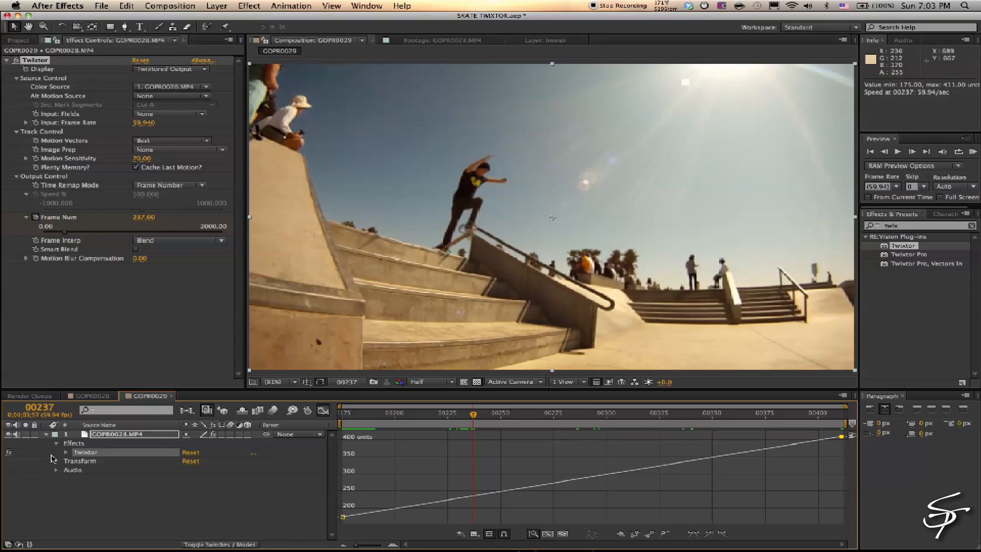
pyautogui.click(65, 452)
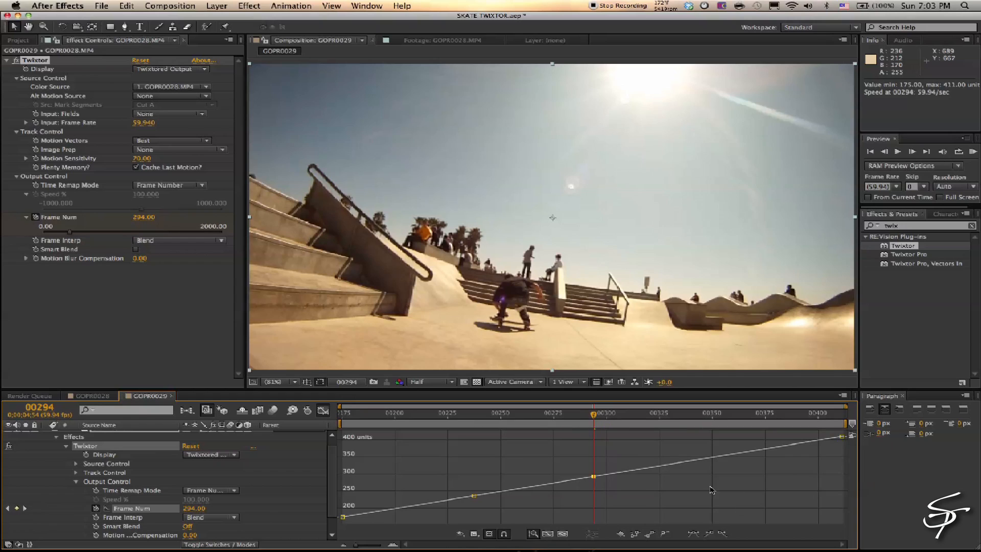
pyautogui.moveTo(593, 476); pyautogui.dragTo(605, 477)
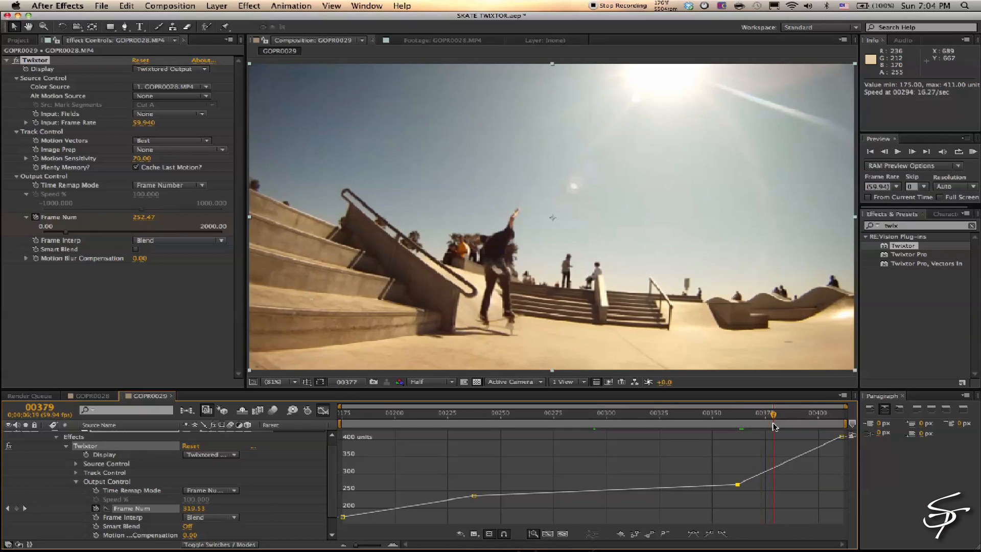
pyautogui.moveTo(736, 485); pyautogui.dragTo(757, 484)
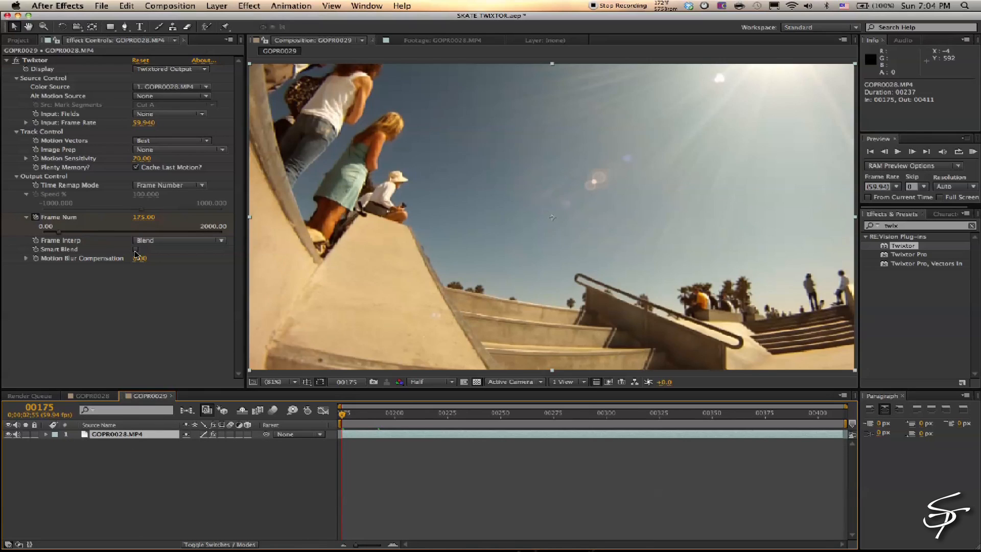
# Enable Twixtor Smart Blend and apply Easy Ease to the Frame Num keyframes
pyautogui.click(179, 240)
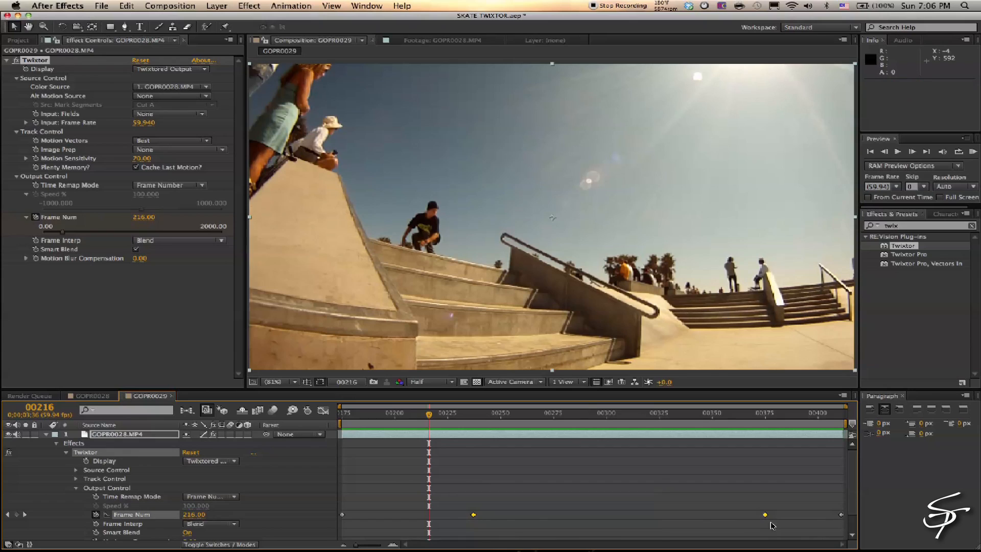
pyautogui.rightClick(472, 513)
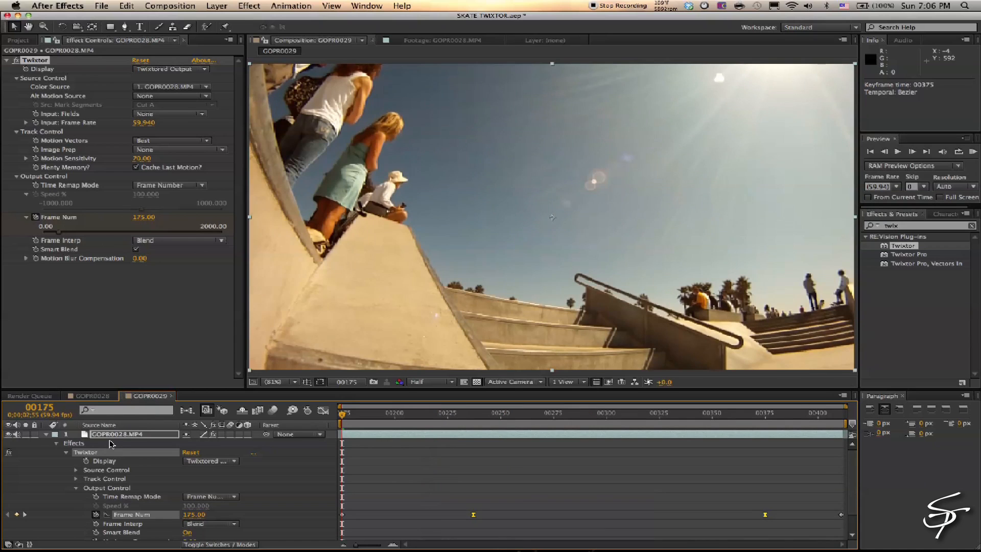
pyautogui.click(169, 6)
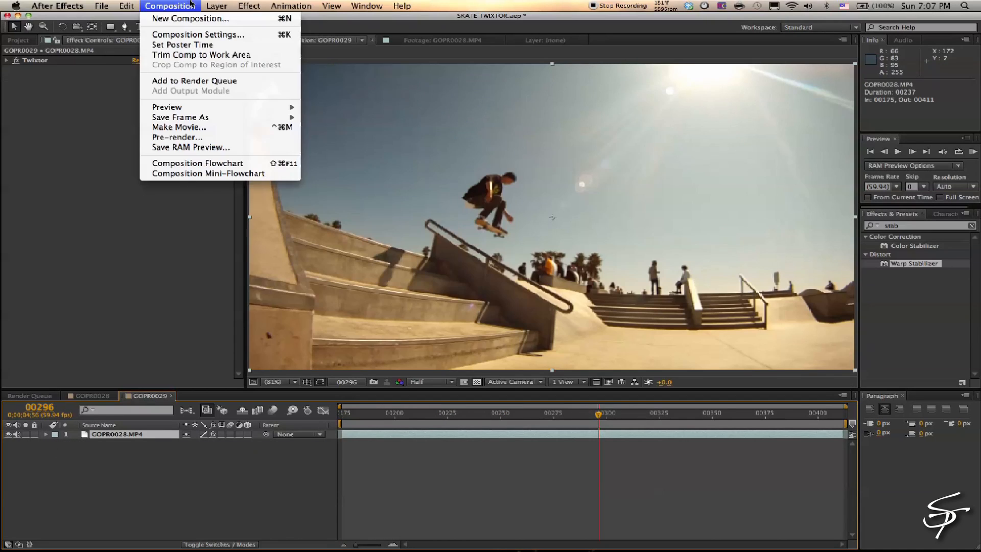
# Add Curves to the clip and reshape the Green, Red and RGB channel curves
pyautogui.click(248, 6)
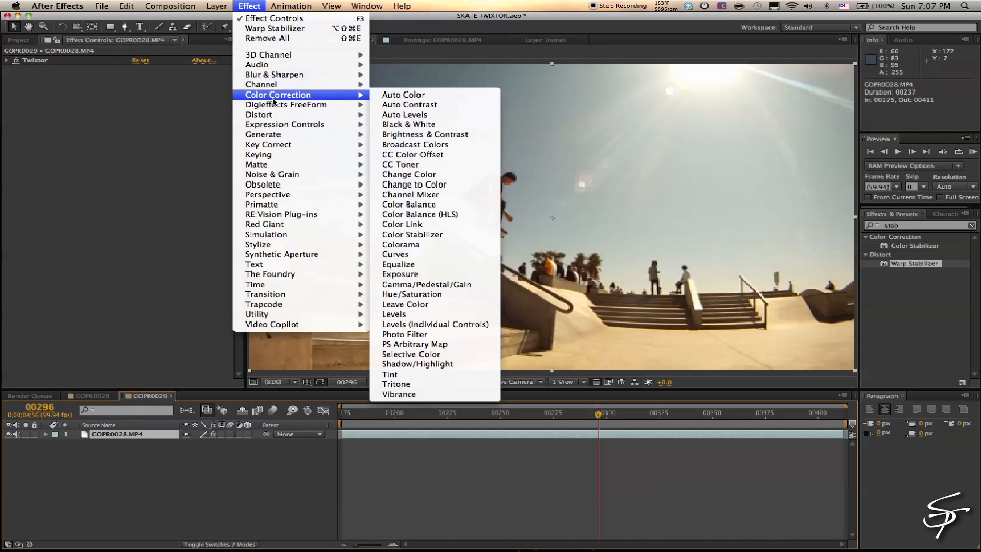
pyautogui.click(395, 254)
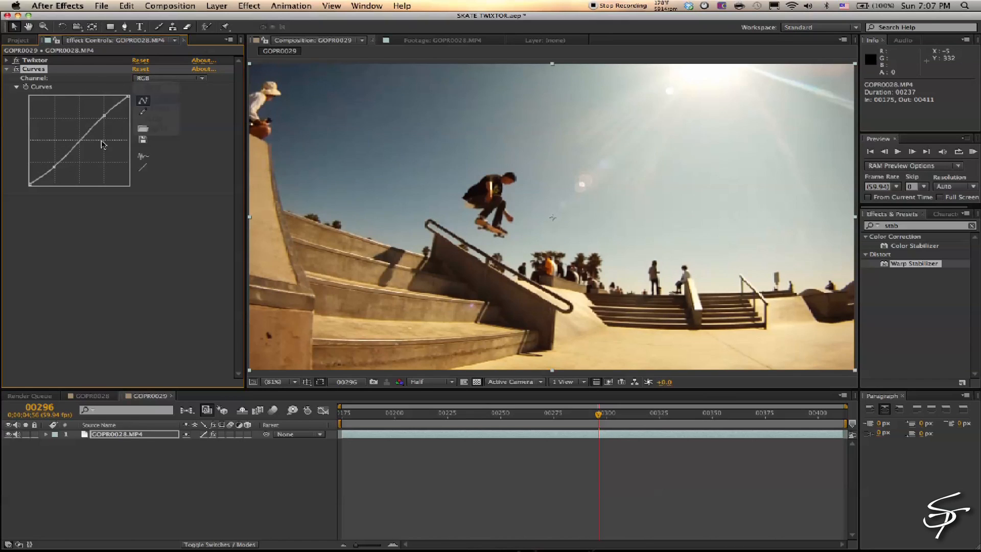
pyautogui.click(170, 78)
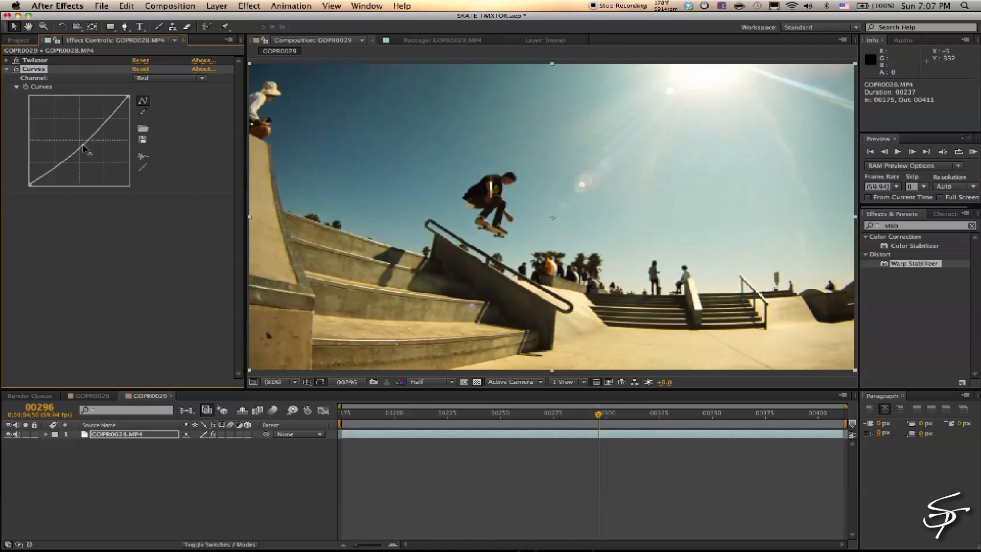
pyautogui.click(168, 78)
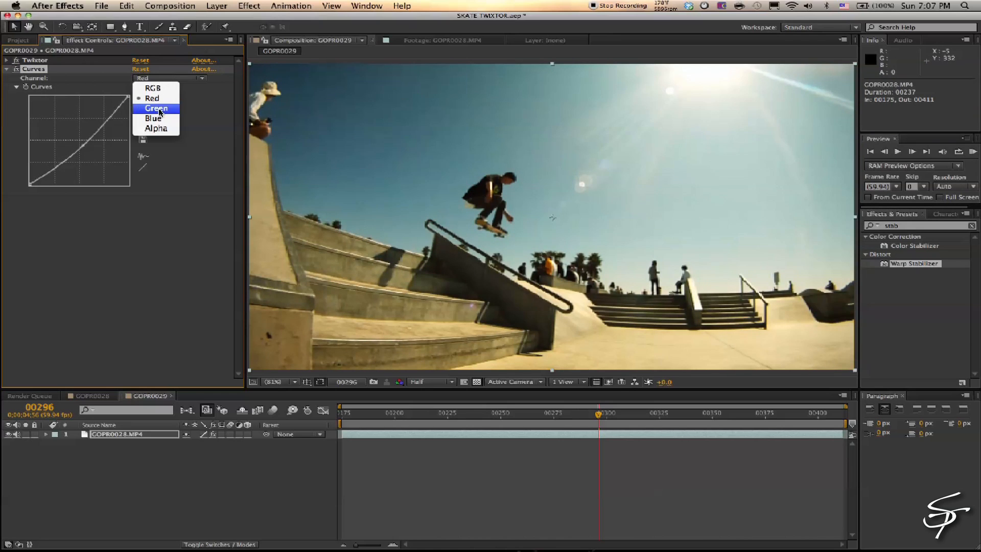
pyautogui.click(155, 107)
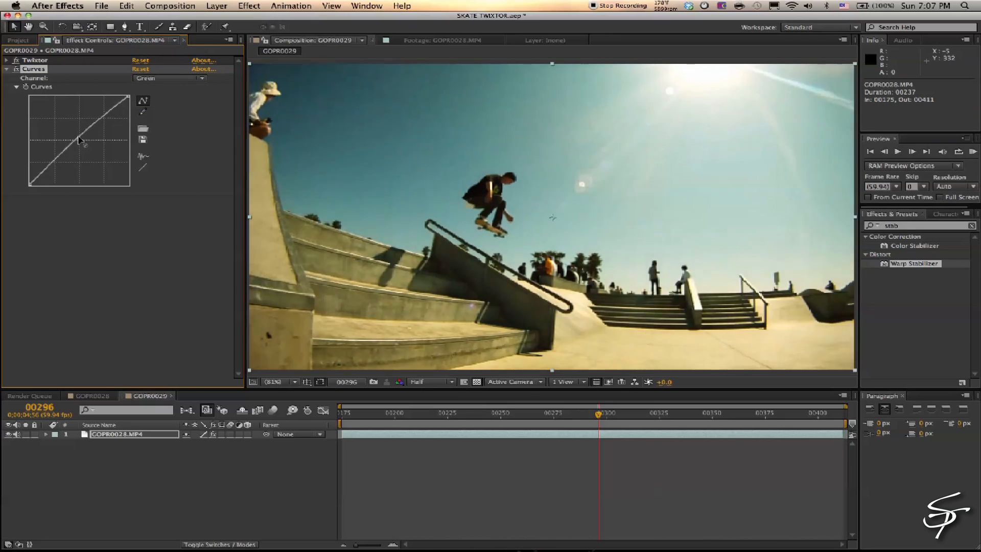
pyautogui.moveTo(78, 141); pyautogui.dragTo(82, 119)
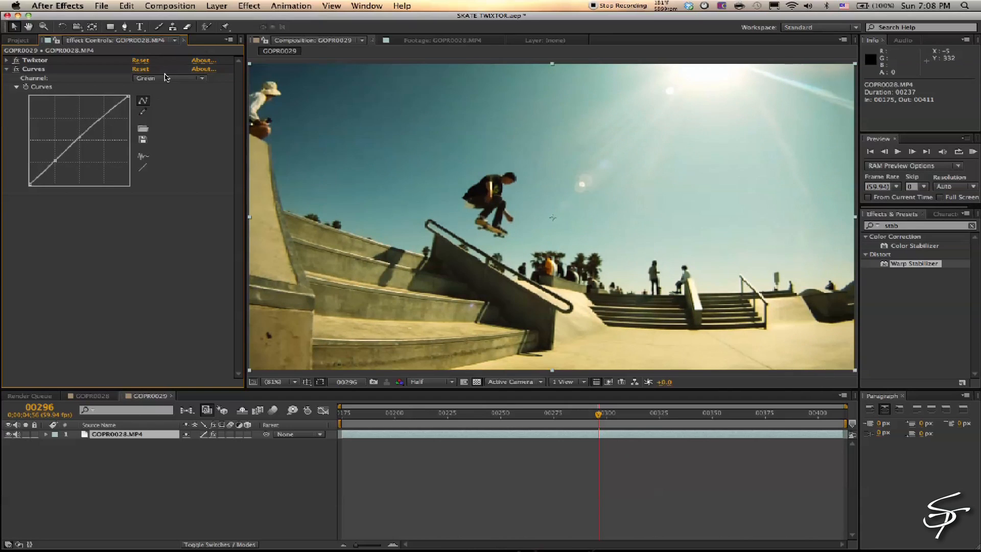
pyautogui.click(168, 78)
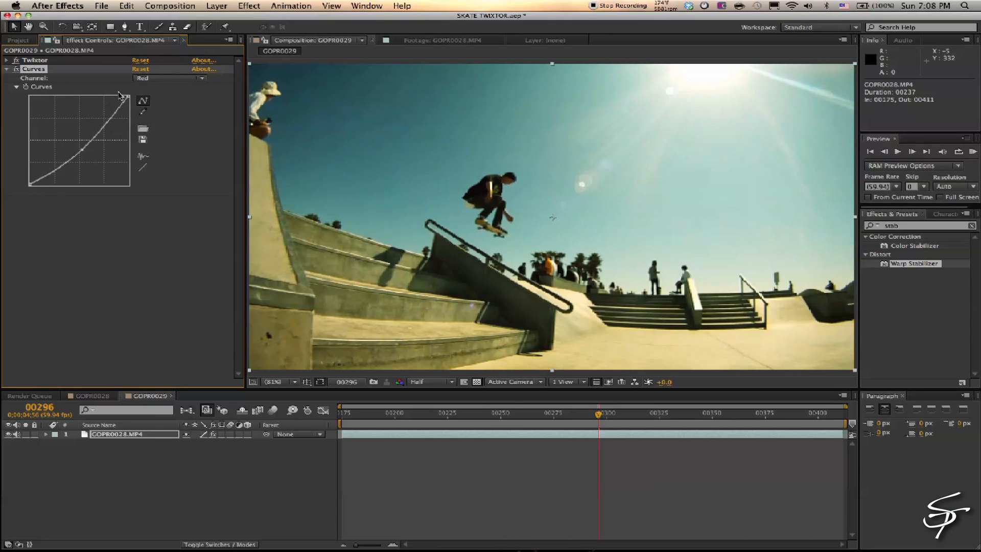
pyautogui.click(169, 77)
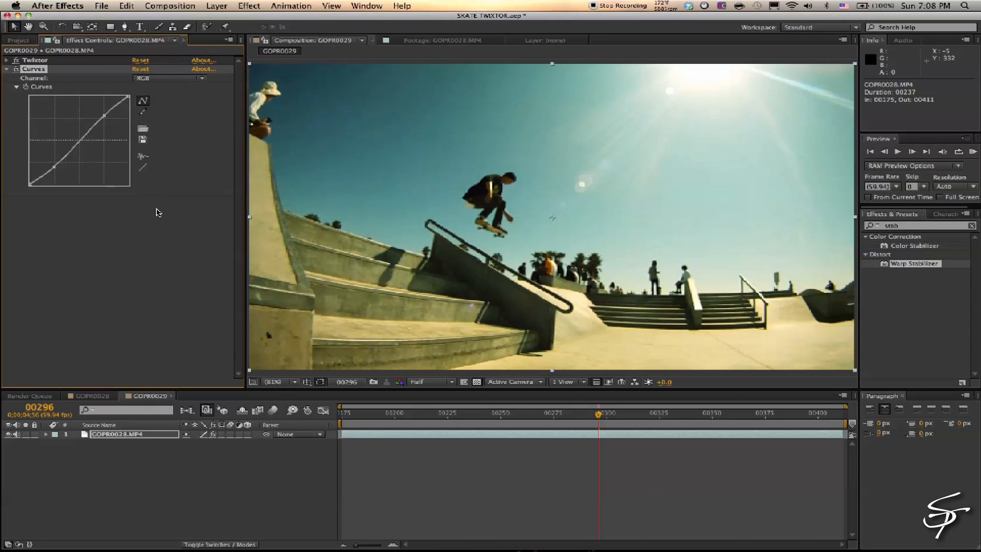
pyautogui.click(216, 6)
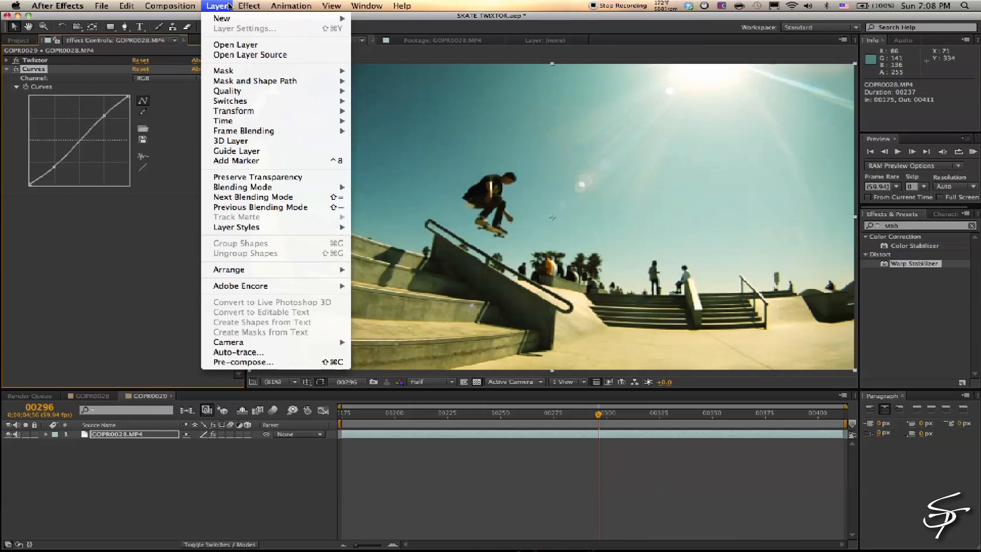
# Create a black solid 'VIN' with an inverted, feathered oval mask at 50% opacity
pyautogui.click(219, 18)
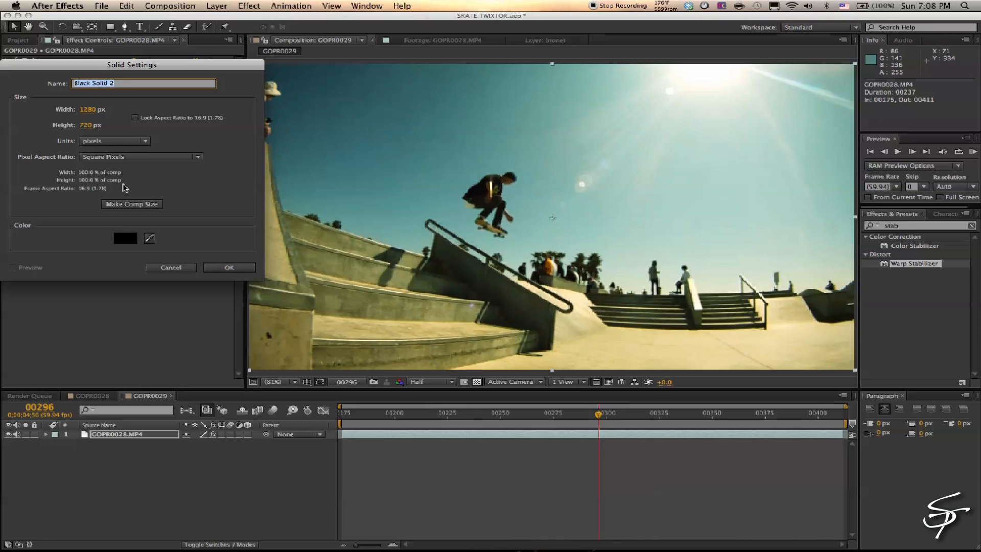
pyautogui.write('VIN')
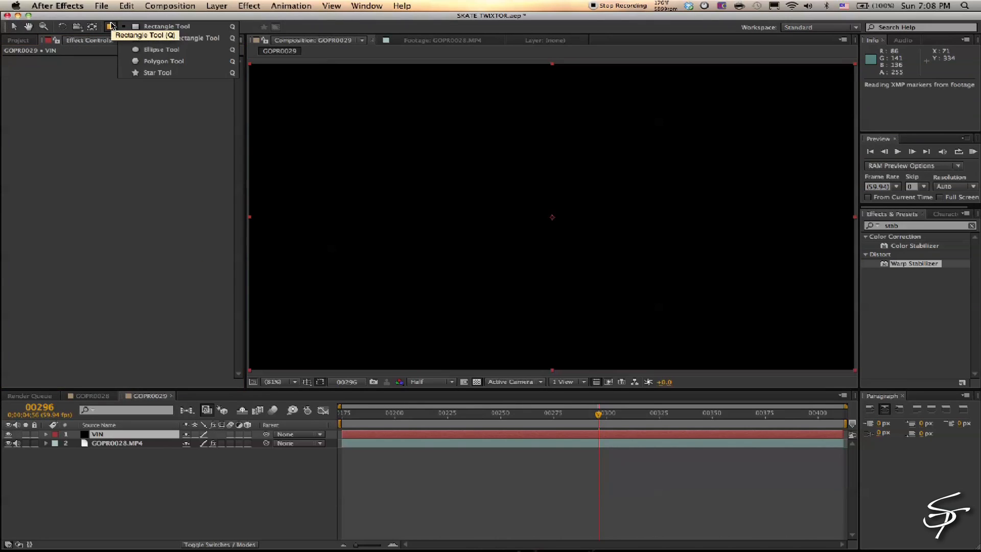
pyautogui.click(161, 49)
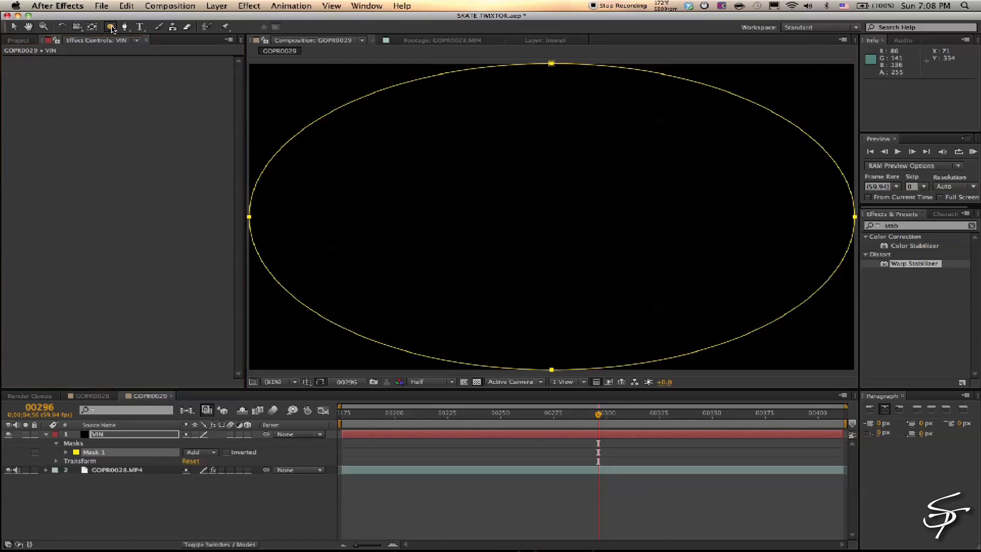
pyautogui.click(225, 452)
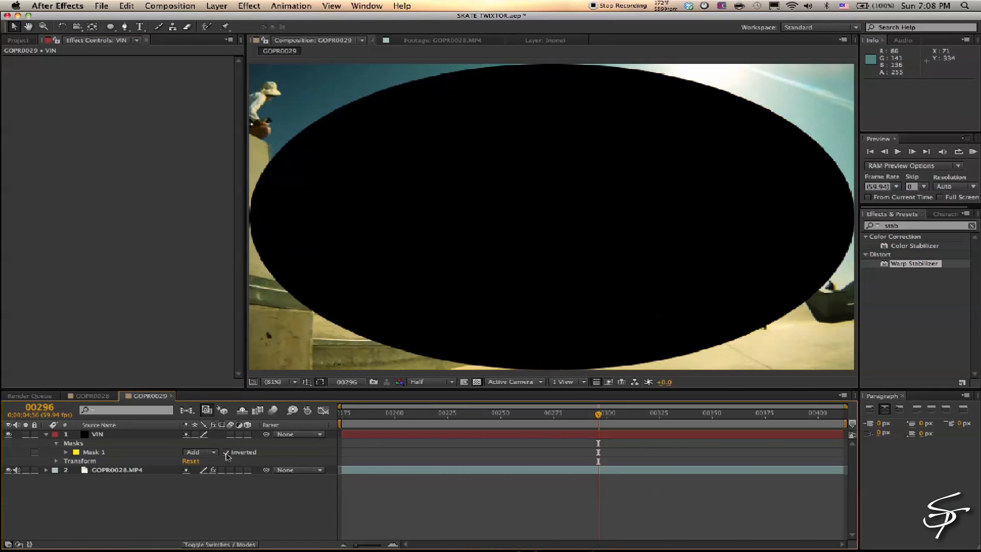
pyautogui.click(227, 451)
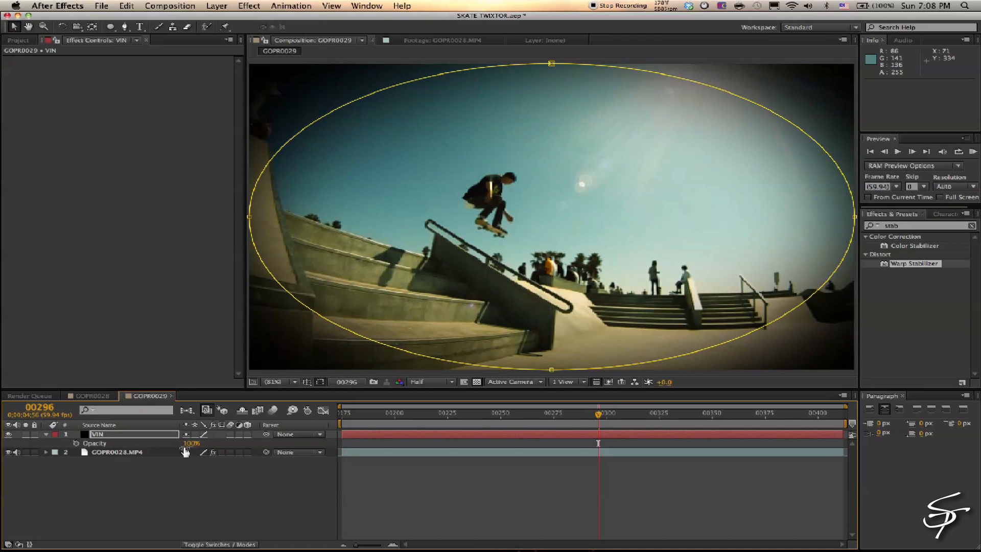
pyautogui.moveTo(191, 443); pyautogui.dragTo(190, 451)
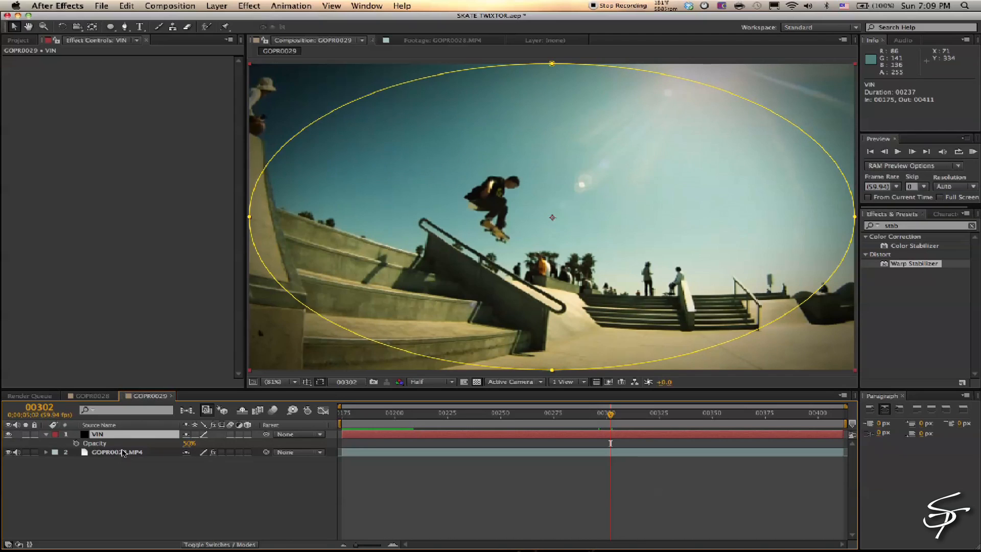
pyautogui.click(249, 6)
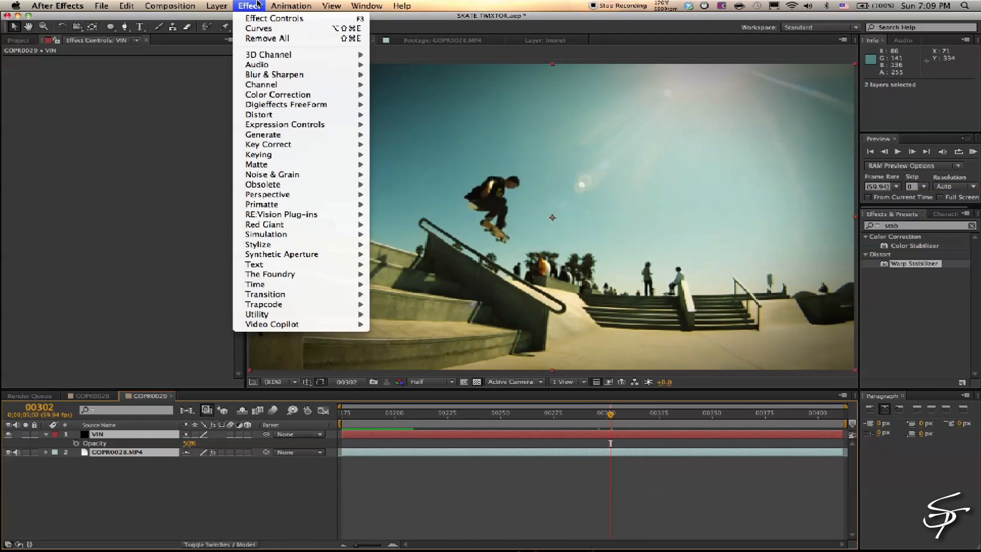
# Pre-compose the vignette and skate clip layers into Pre-comp 1
pyautogui.click(216, 5)
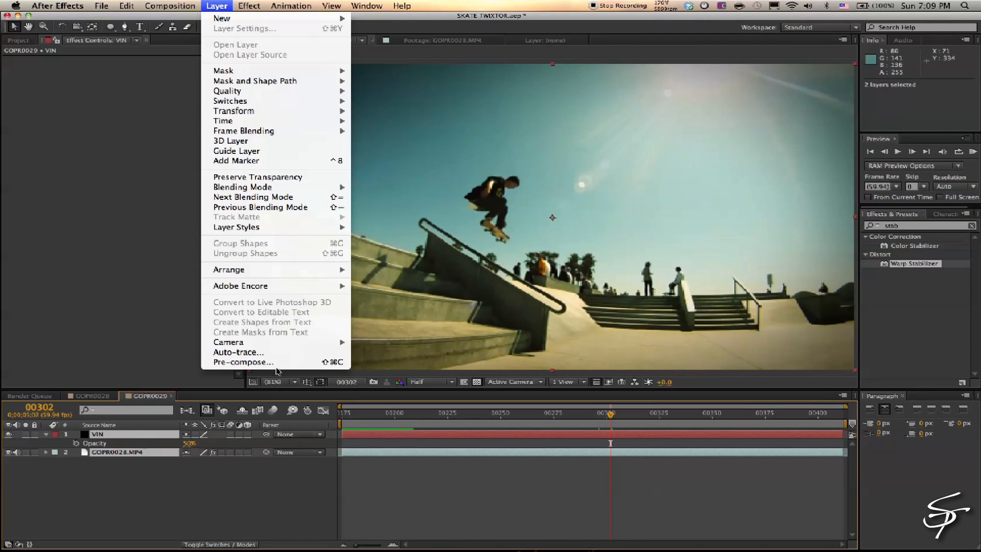
pyautogui.click(243, 362)
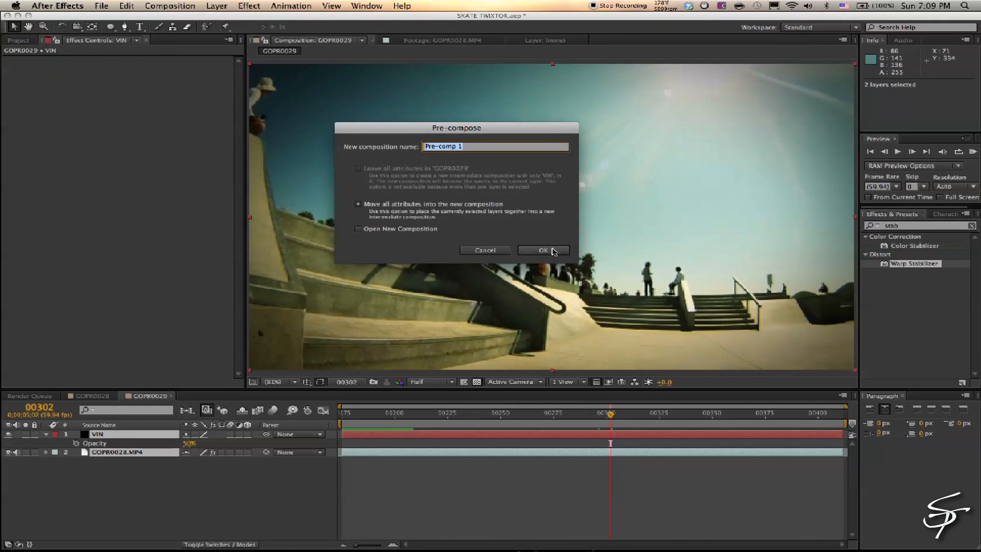
pyautogui.click(543, 250)
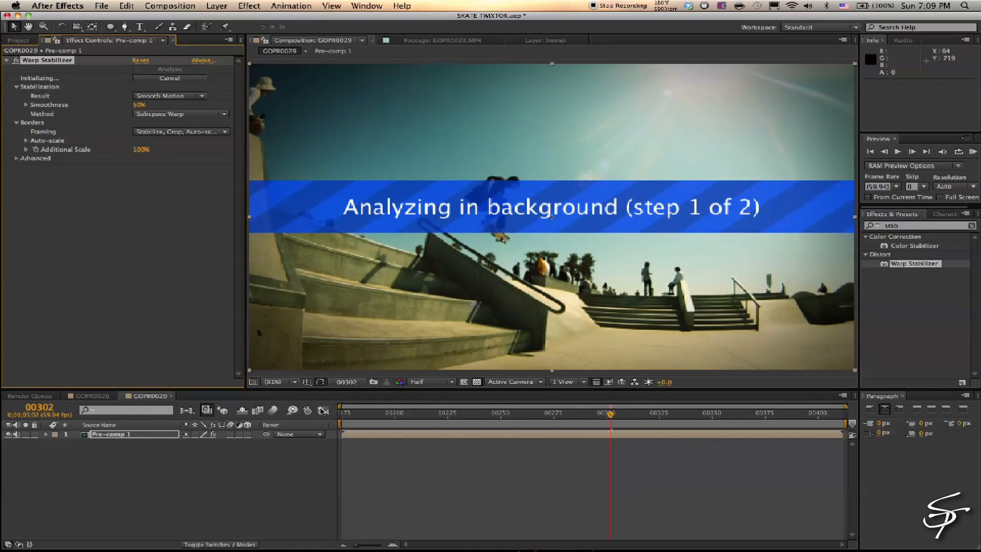
pyautogui.moveTo(442, 420)
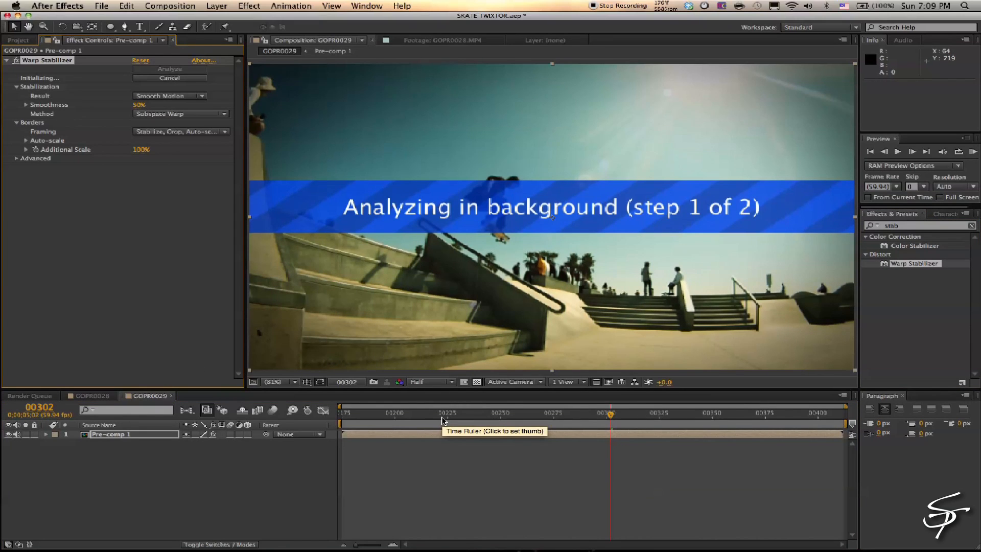